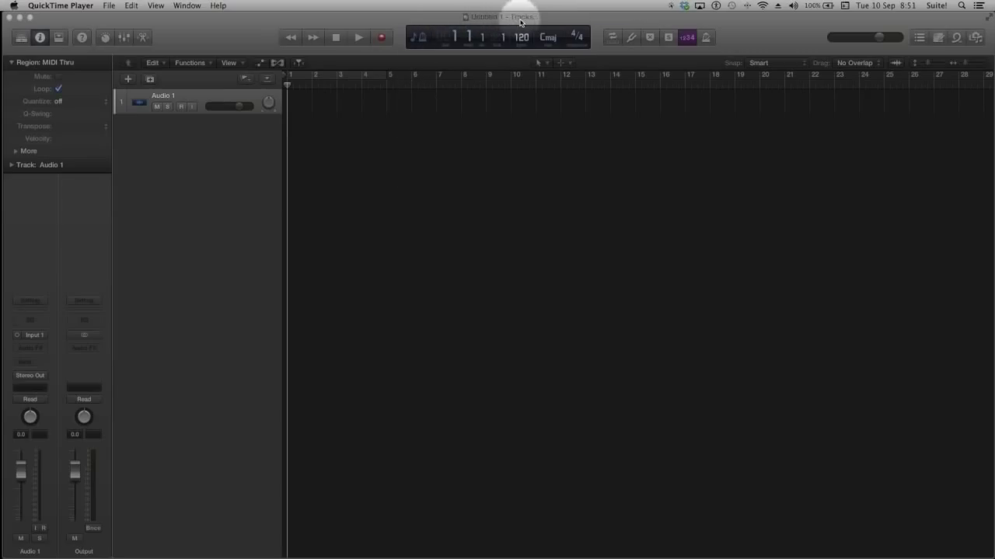
- Bring the empty Logic Pro X project with its single Audio 1 track to the front
left_click(157, 106)
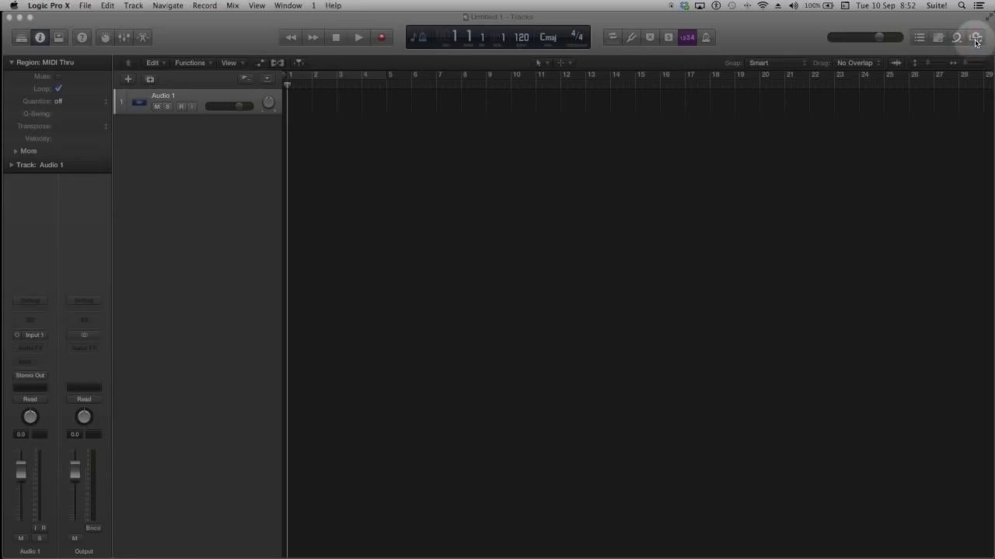
- Show the Browsers pane and switch from Project files to All Files listing the computer's drives
left_click(976, 37)
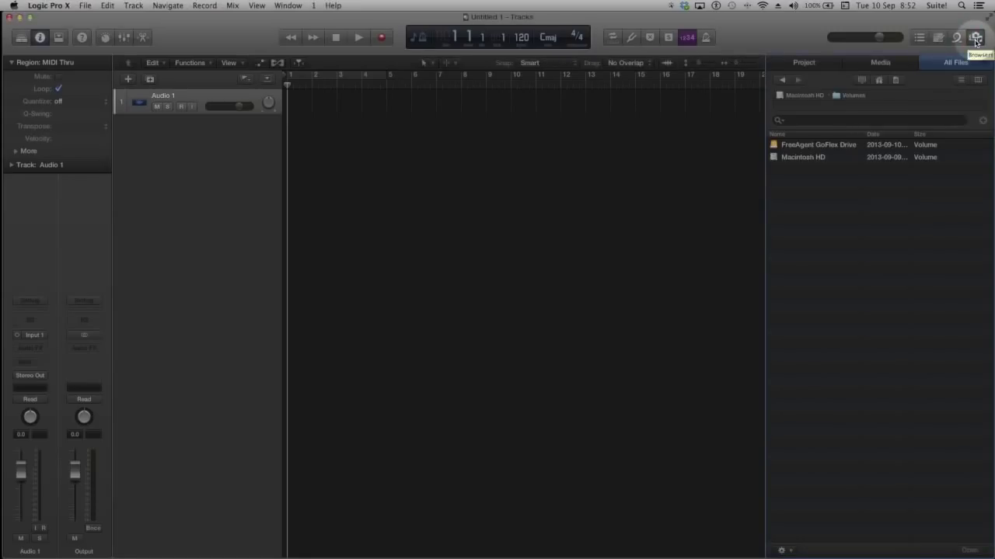
left_click(804, 62)
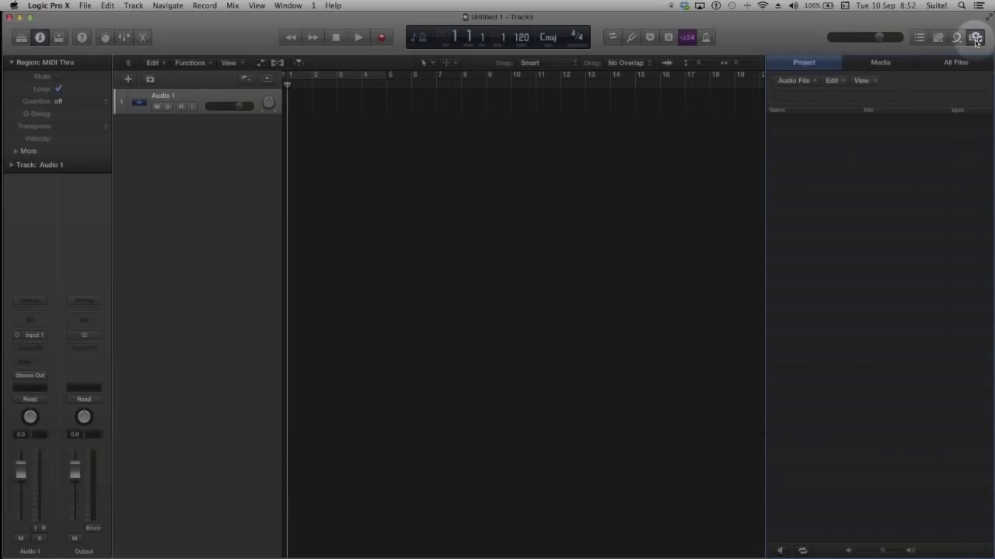
left_click(976, 38)
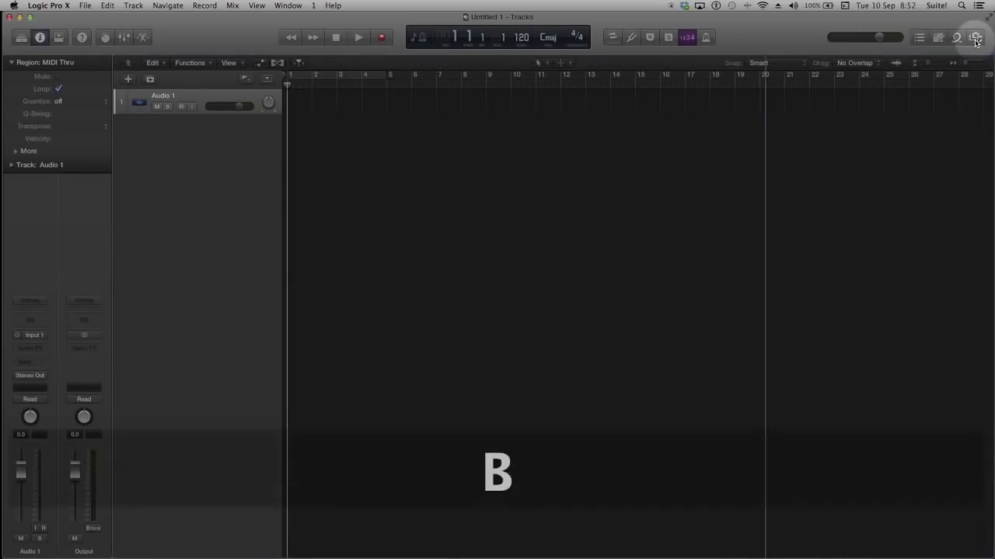
left_click(976, 38)
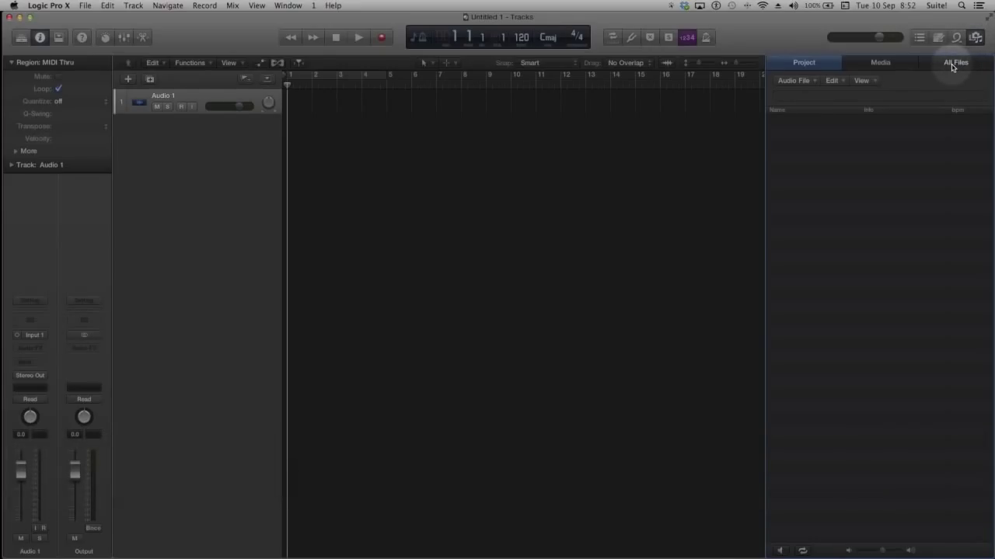
left_click(956, 63)
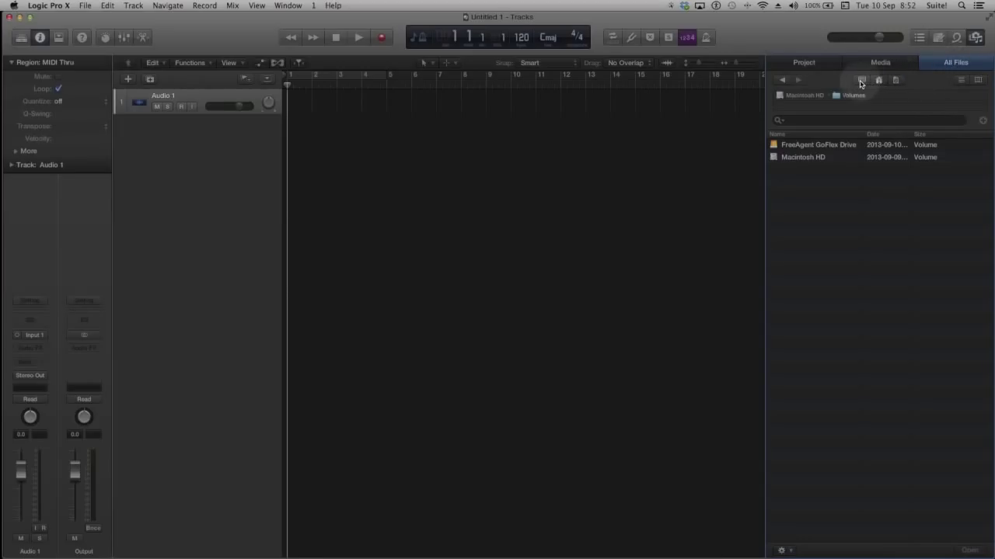
mouse_move(861, 81)
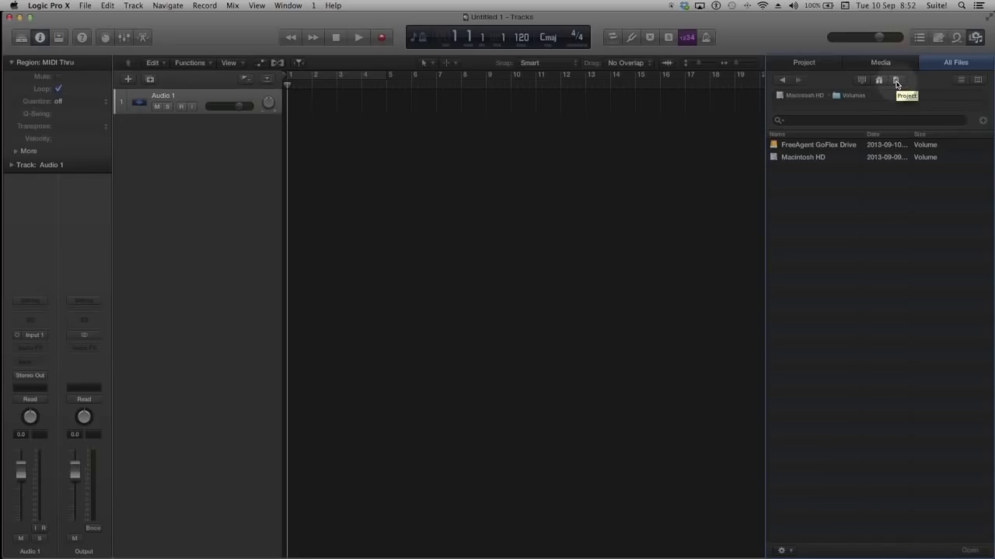
mouse_move(962, 81)
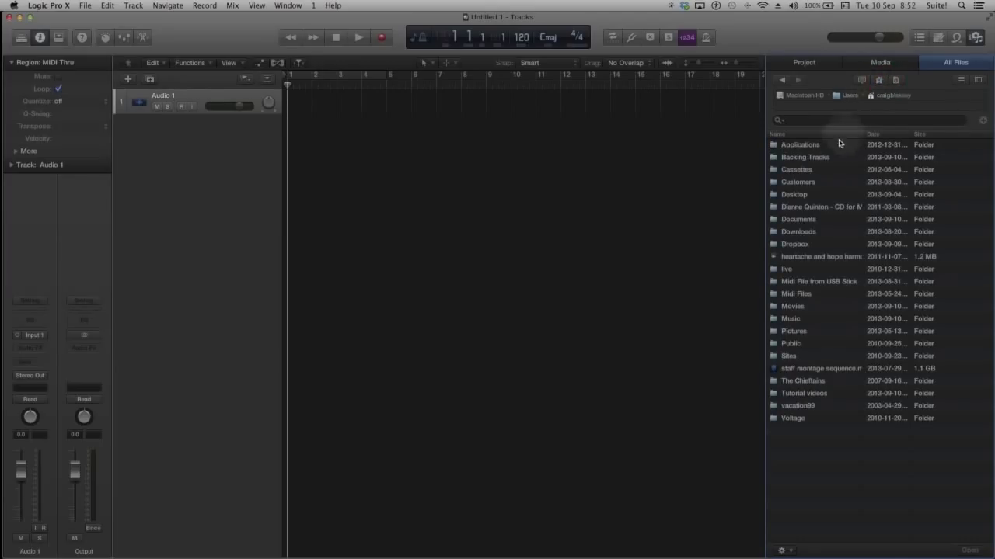
- Navigate Desktop > Logic Examples and list the demo project's importable tracks and settings
double_click(792, 194)
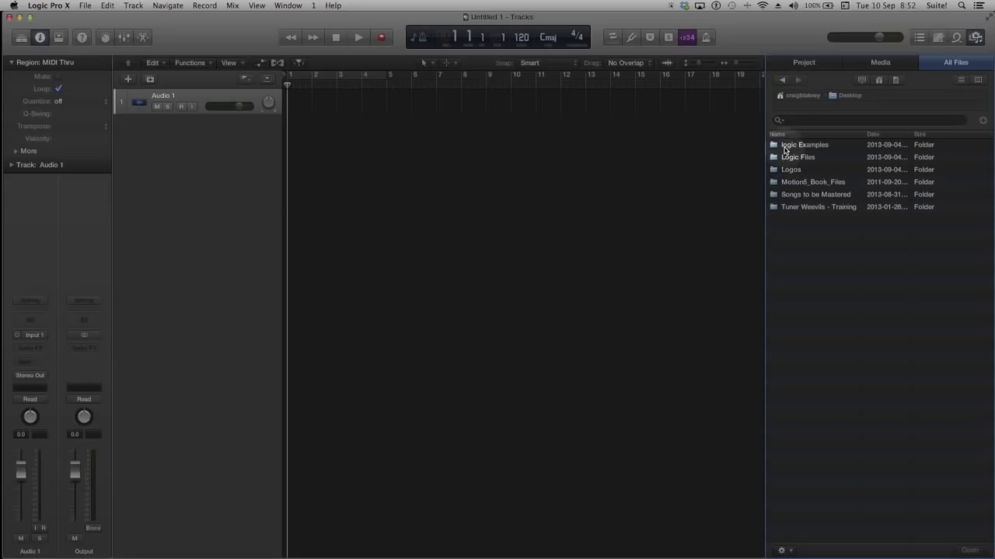
double_click(804, 145)
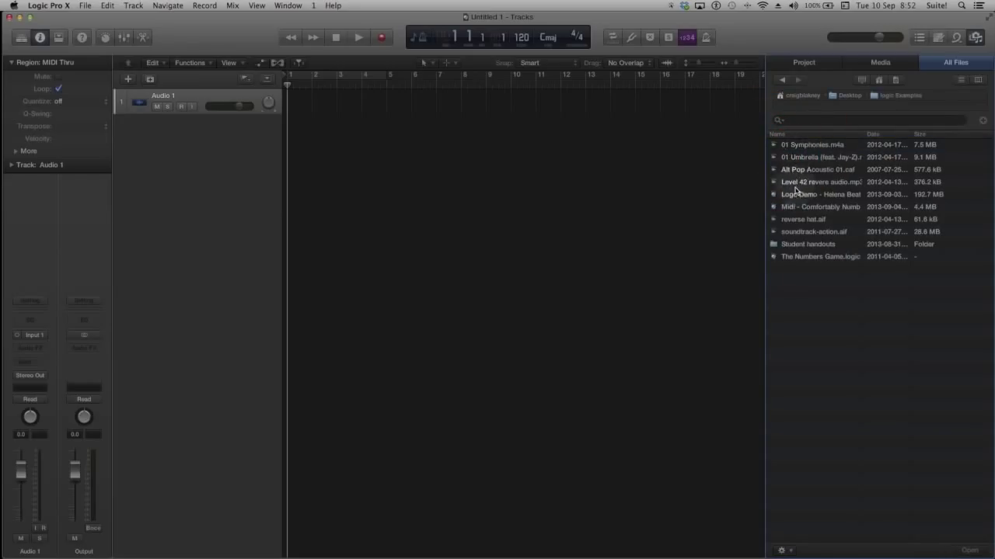
left_click(820, 206)
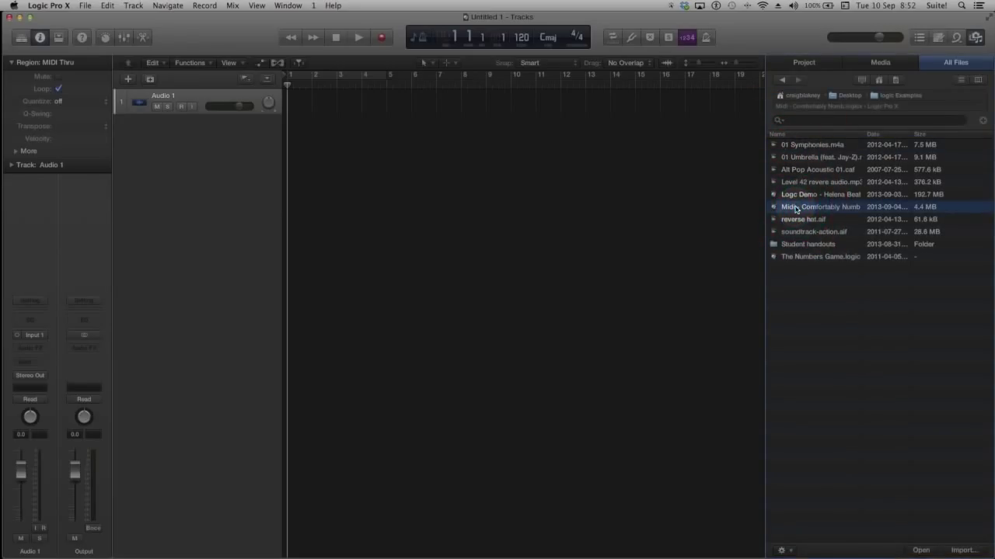
double_click(820, 205)
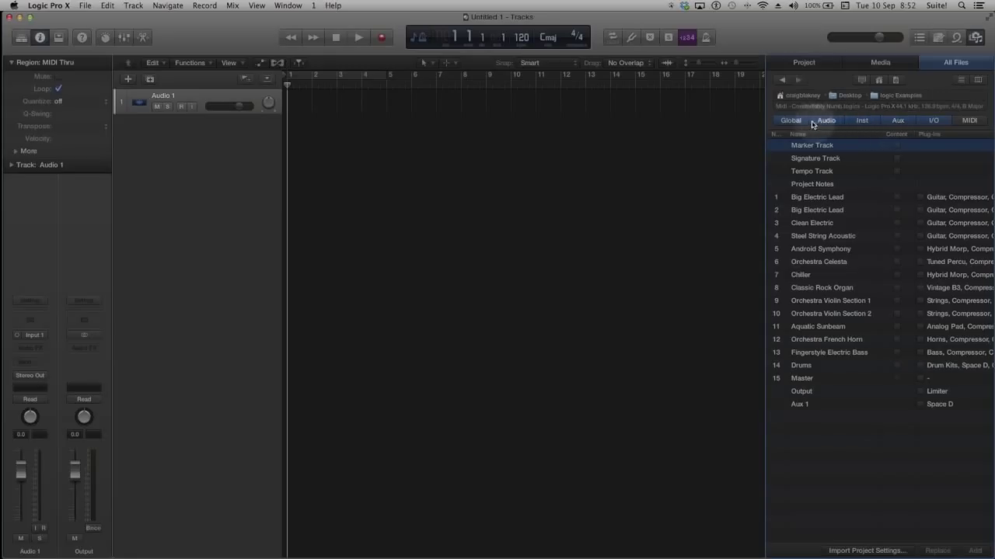
- Filter the import list by Audio, Inst, Aux and I/O categories, ending on the full track view
left_click(825, 121)
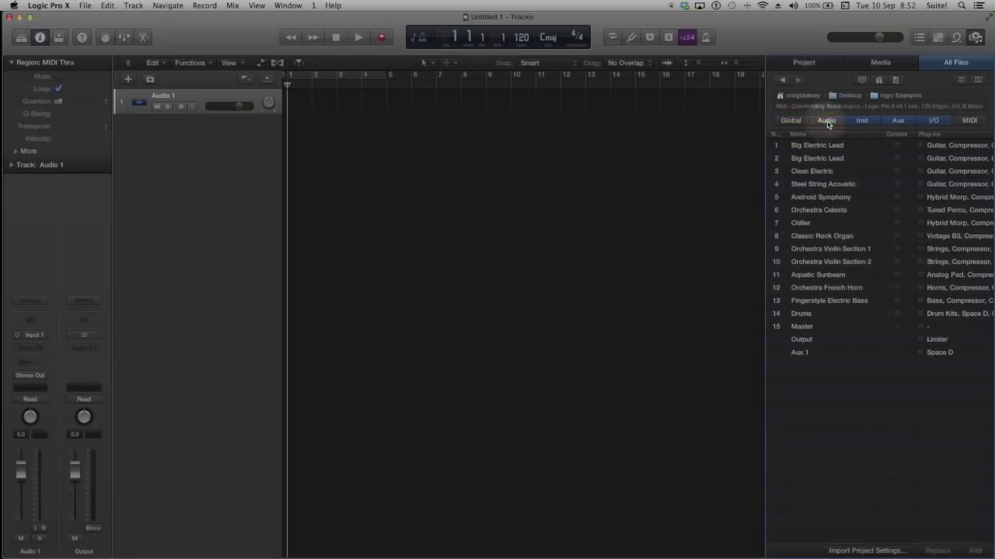
left_click(898, 121)
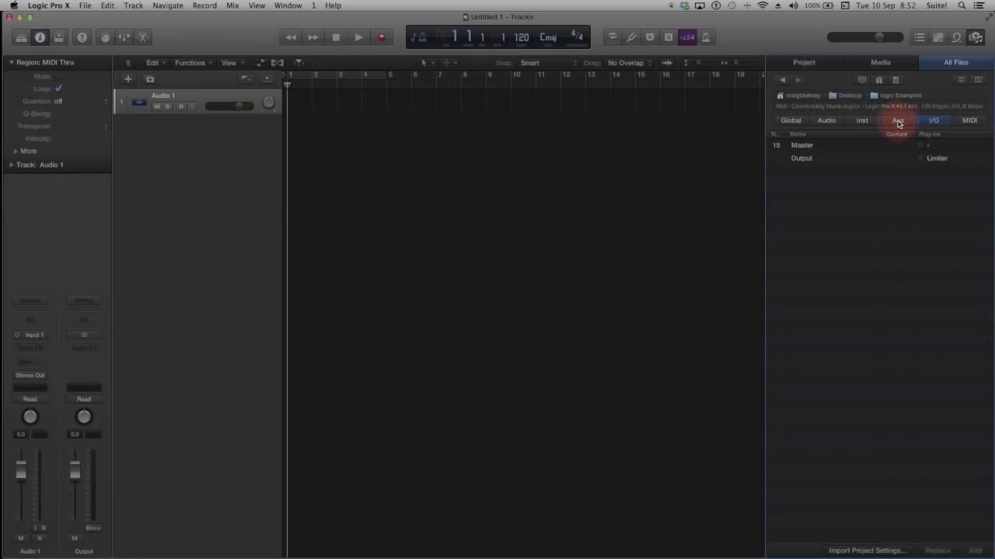
left_click(898, 121)
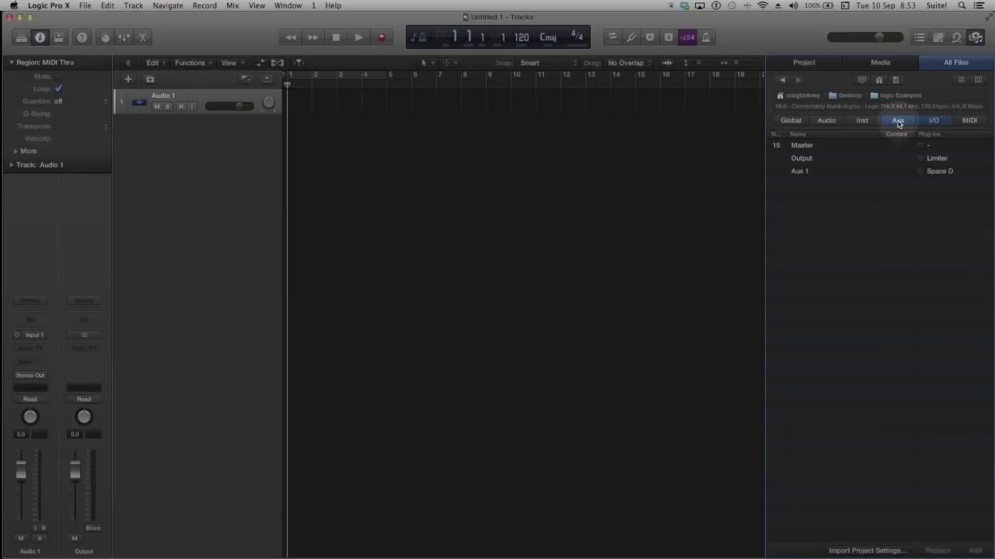
left_click(826, 121)
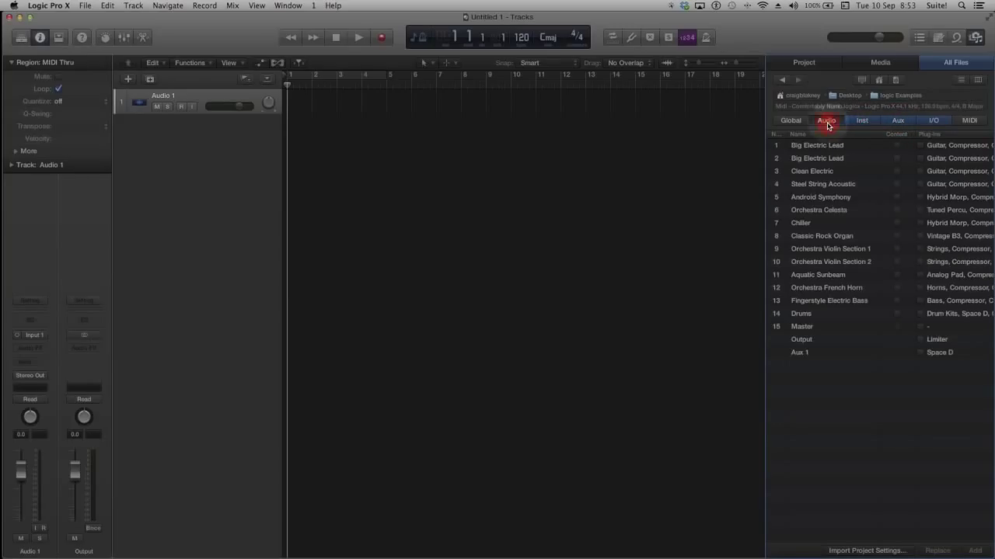
left_click(790, 121)
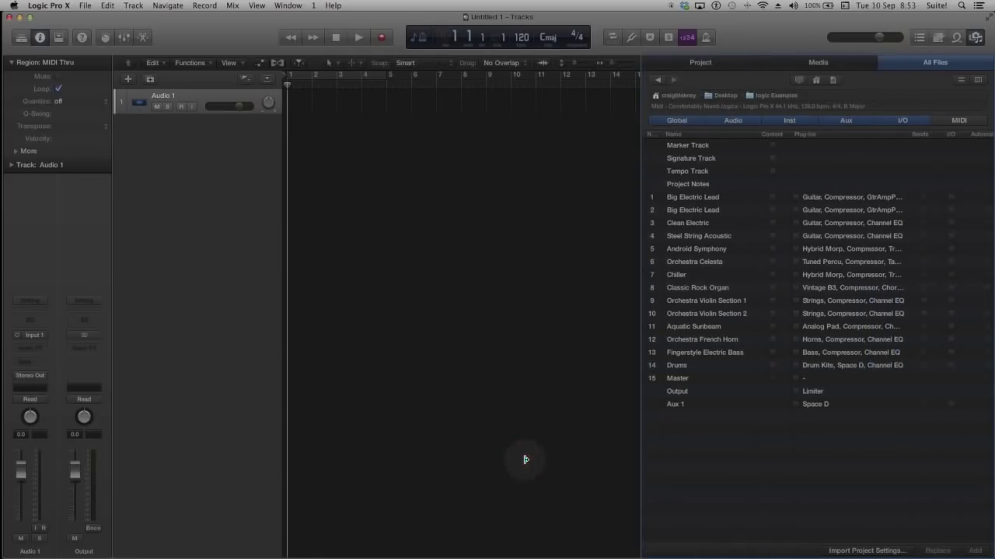
mouse_move(743, 183)
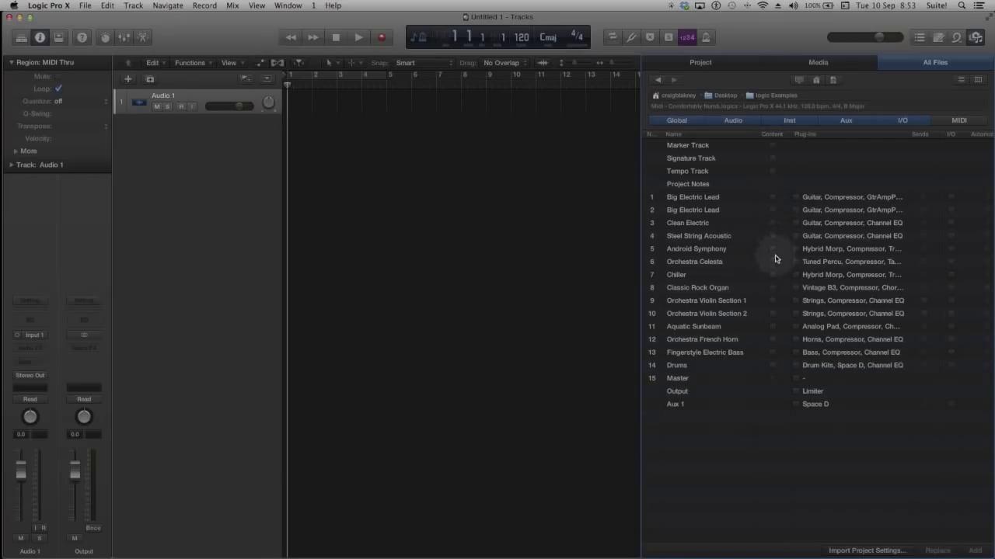
mouse_move(845, 356)
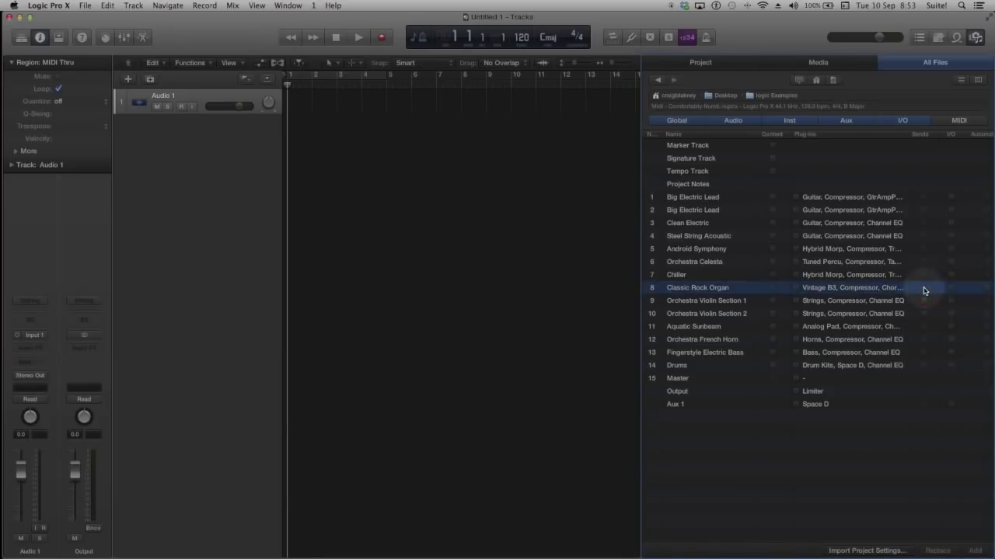
mouse_move(951, 290)
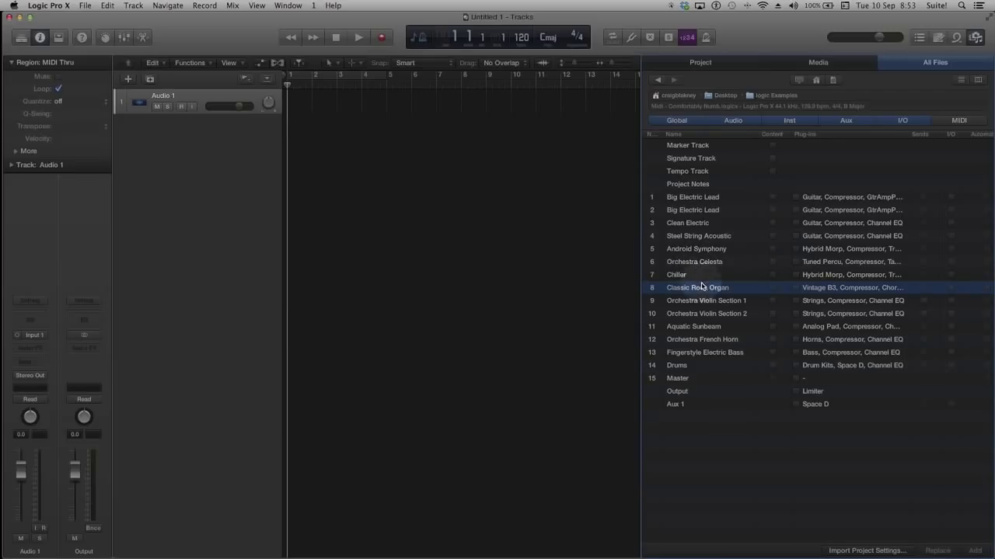
mouse_move(697, 273)
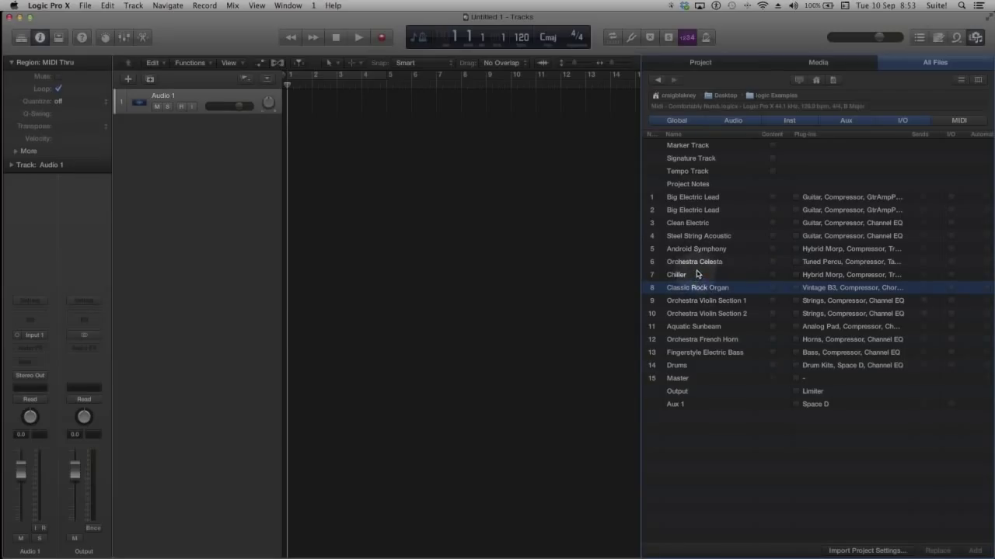
left_click(694, 261)
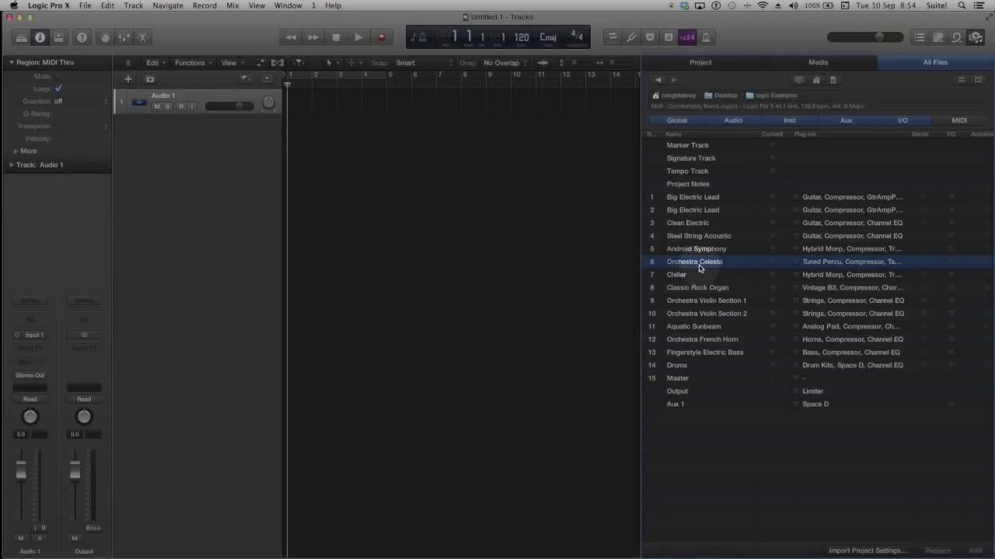
- Select every track in the import list with Command-A
key("cmd+a")
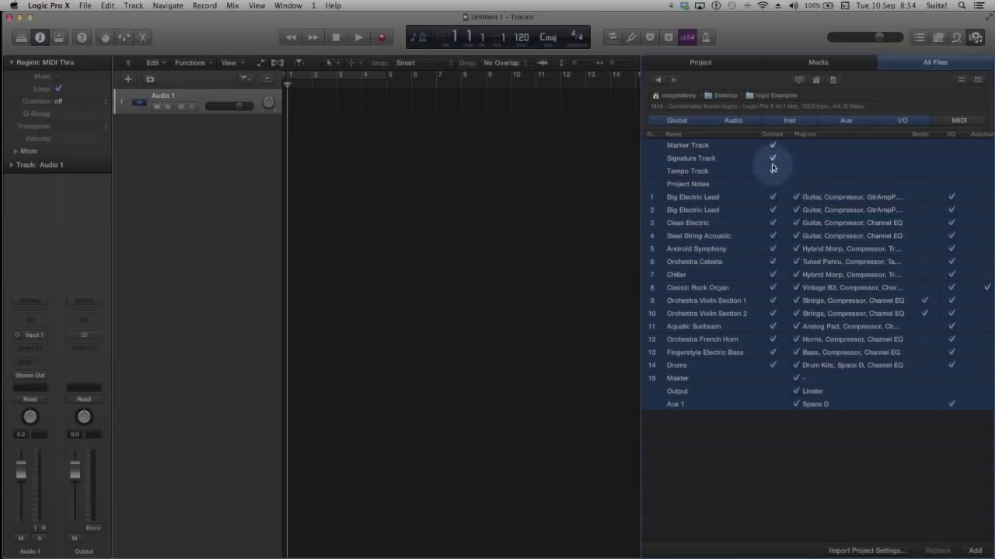
mouse_move(703, 150)
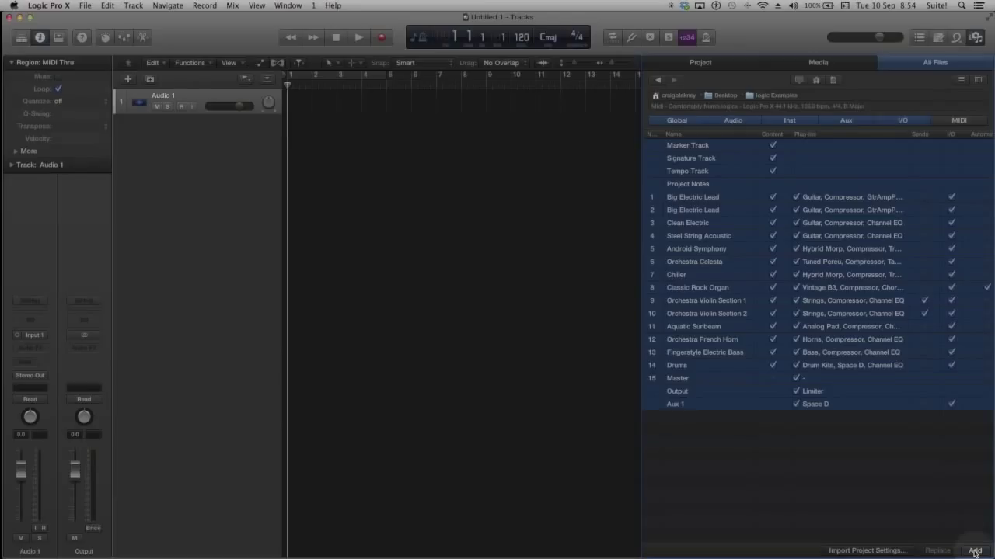
- Add all marked tracks and their regions to the new project
left_click(973, 550)
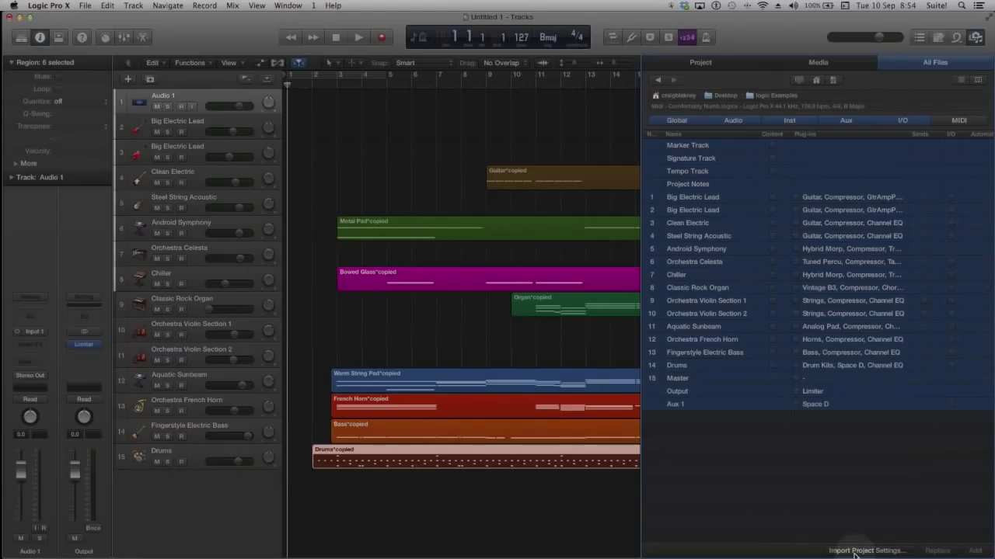
- Import the demo project's settings with Screensets, Record, Audio and MIDI Settings ticked
left_click(865, 551)
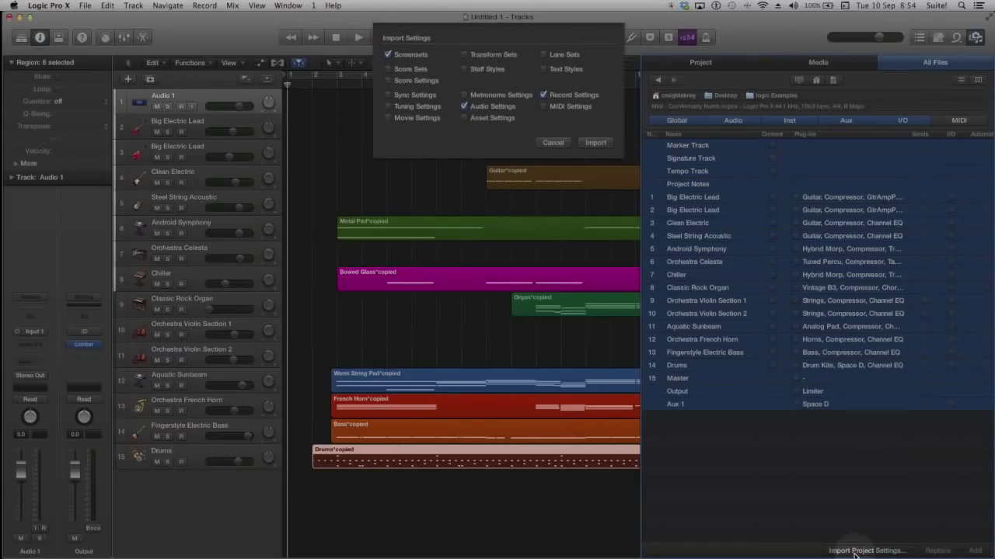
mouse_move(637, 325)
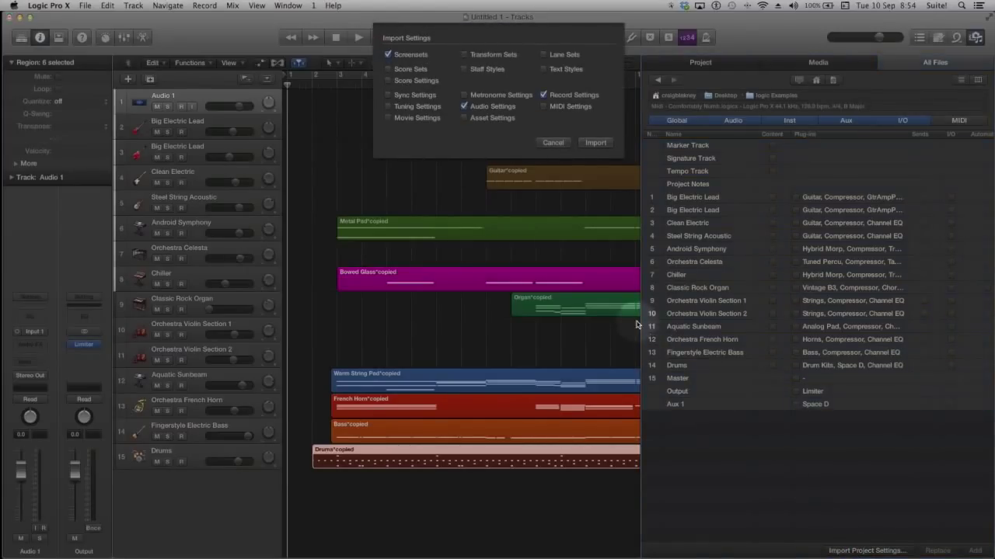
left_click(542, 106)
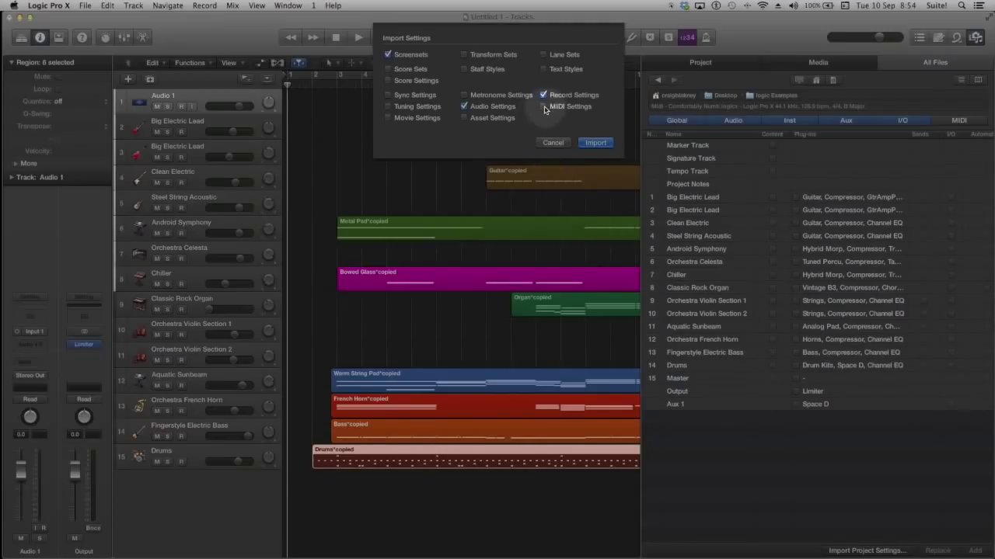
left_click(544, 106)
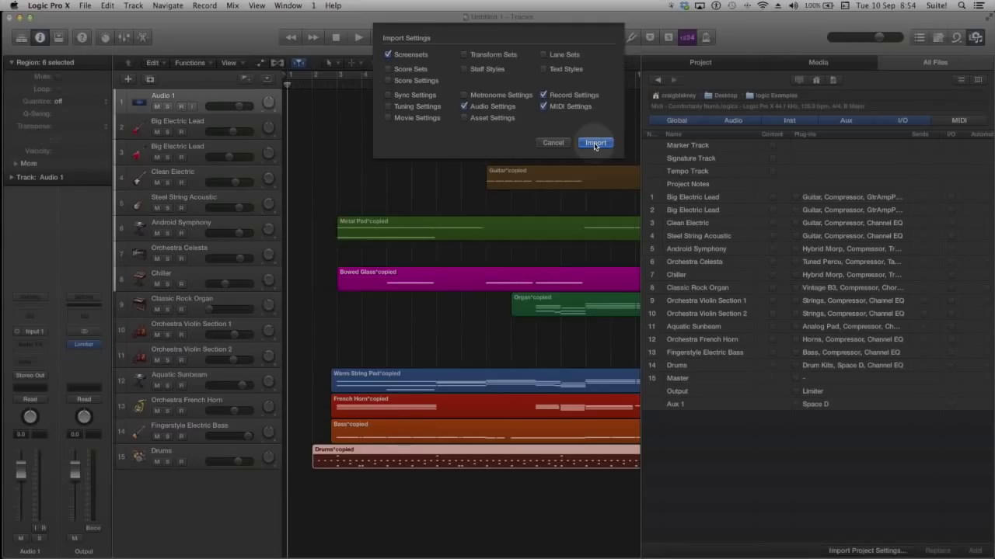
left_click(596, 143)
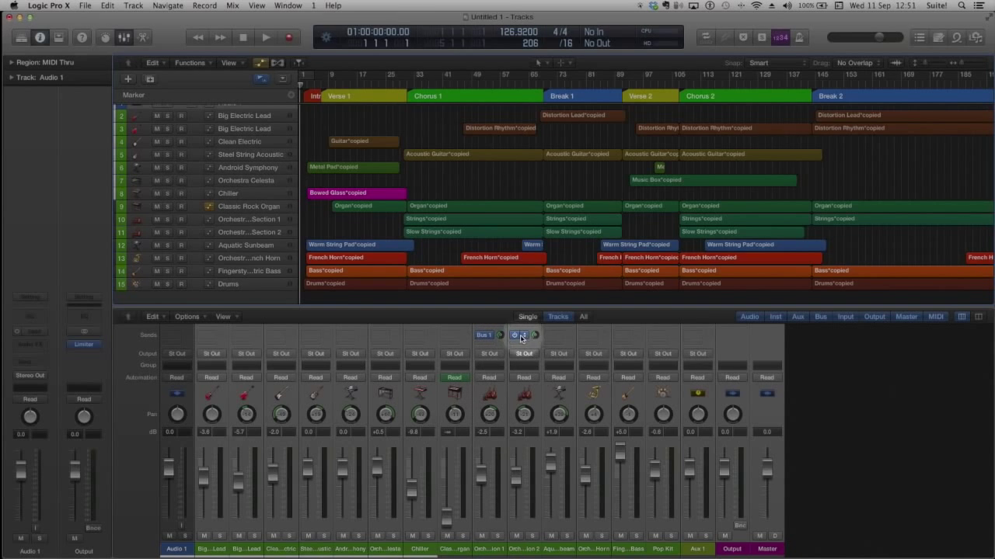
- Open the Mixer to check the imported channels and bus sends
left_click(524, 336)
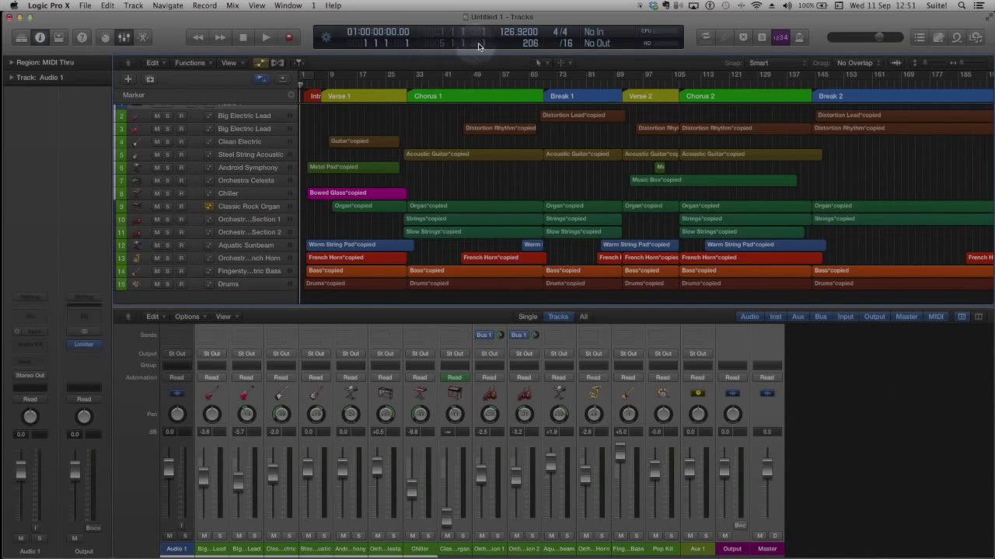
mouse_move(496, 58)
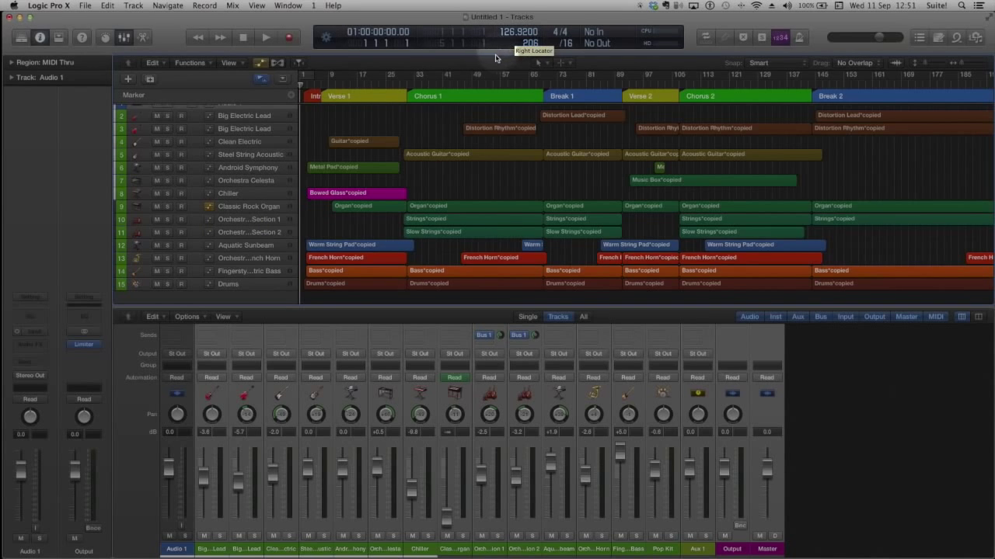
mouse_move(433, 136)
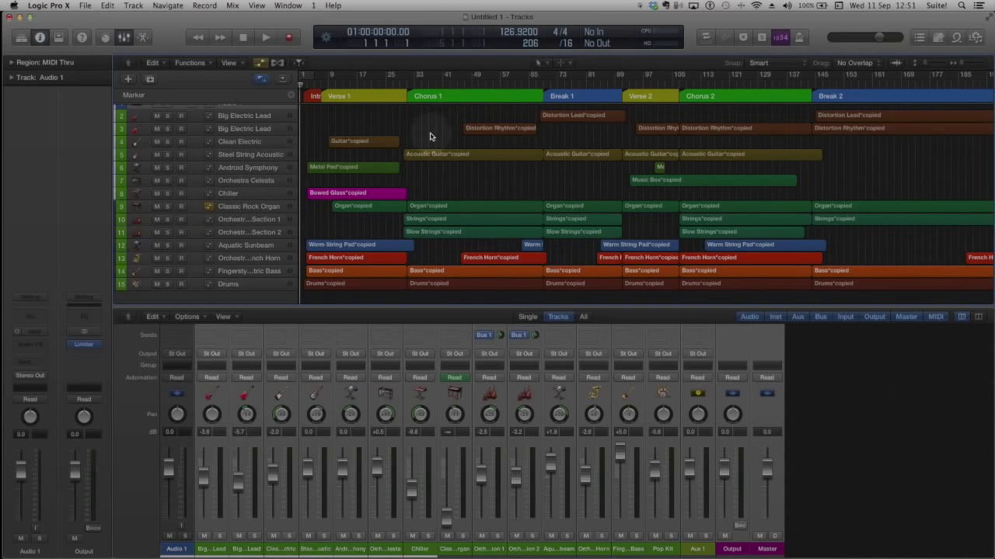